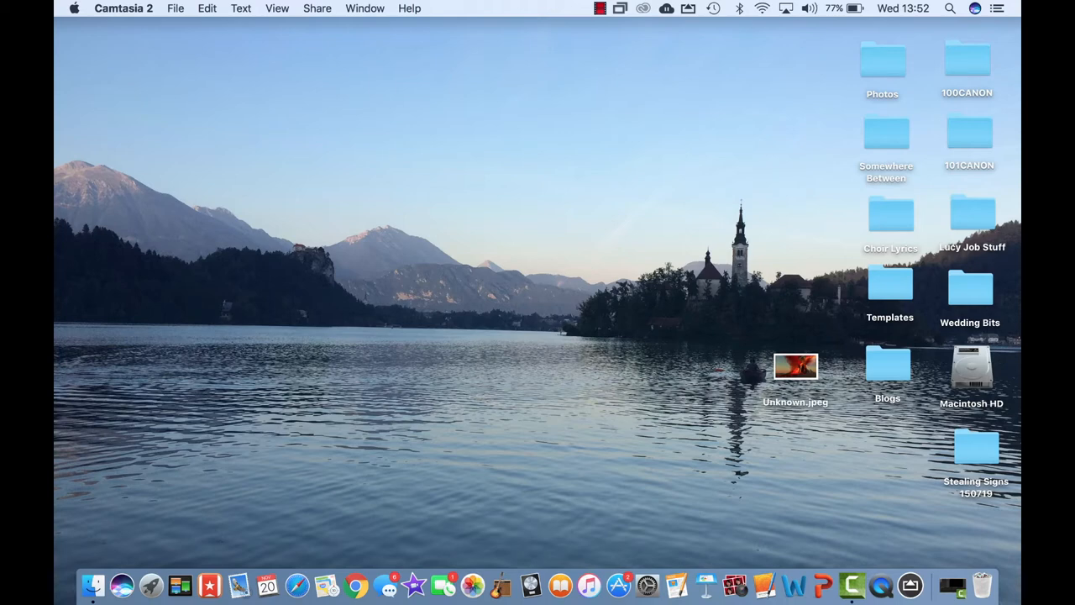
{"action": "mouse_move", "coordinate": [736, 585]}
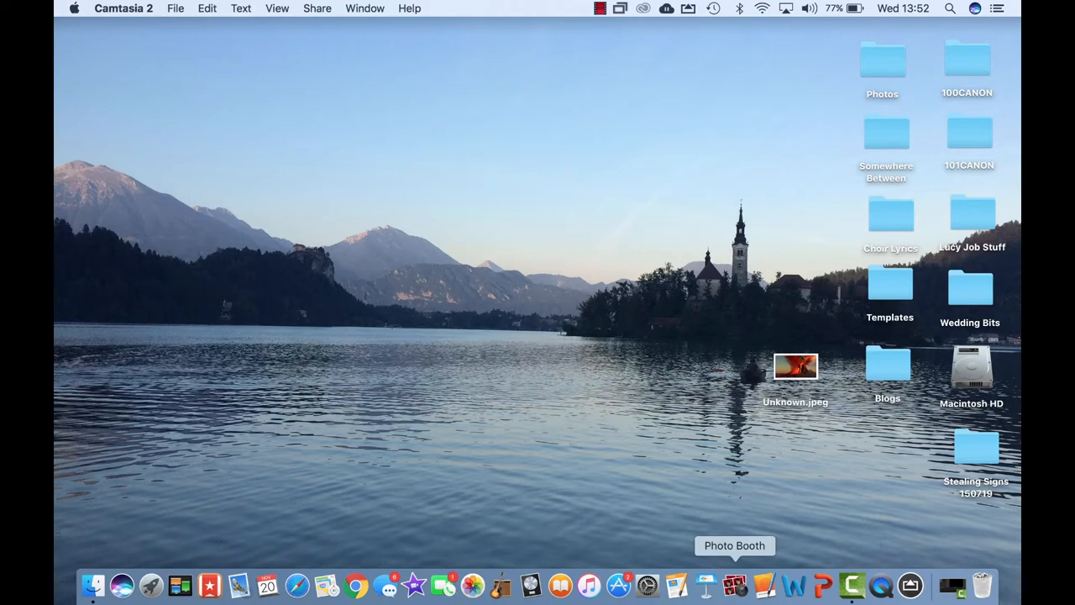
Launch Photo Booth from the Dock and show the effects gallery over the live feed.
{"action": "left_click", "coordinate": [734, 584]}
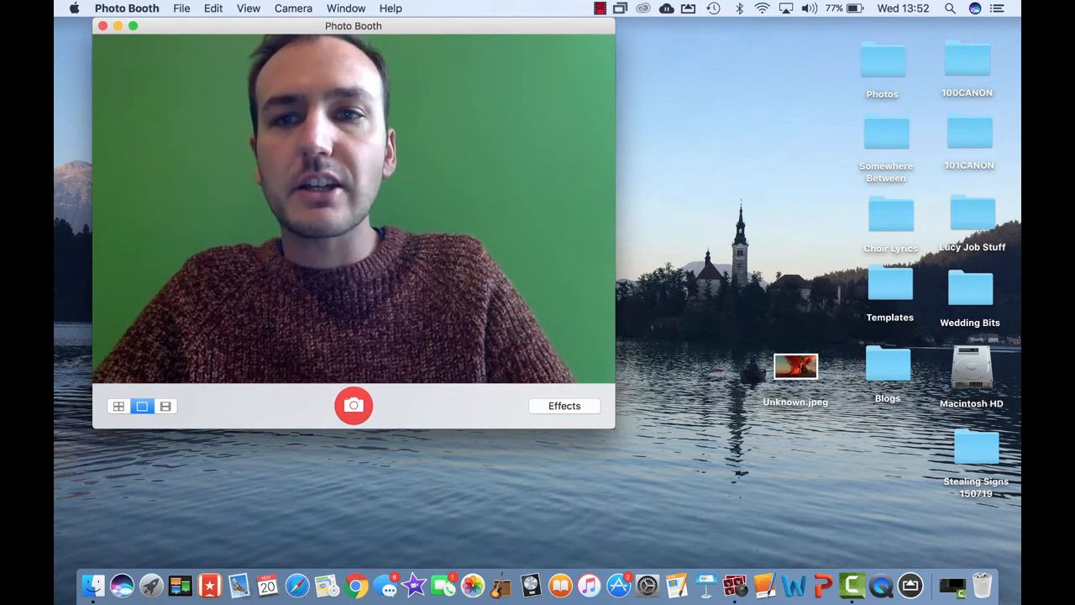
{"action": "left_click", "coordinate": [564, 405]}
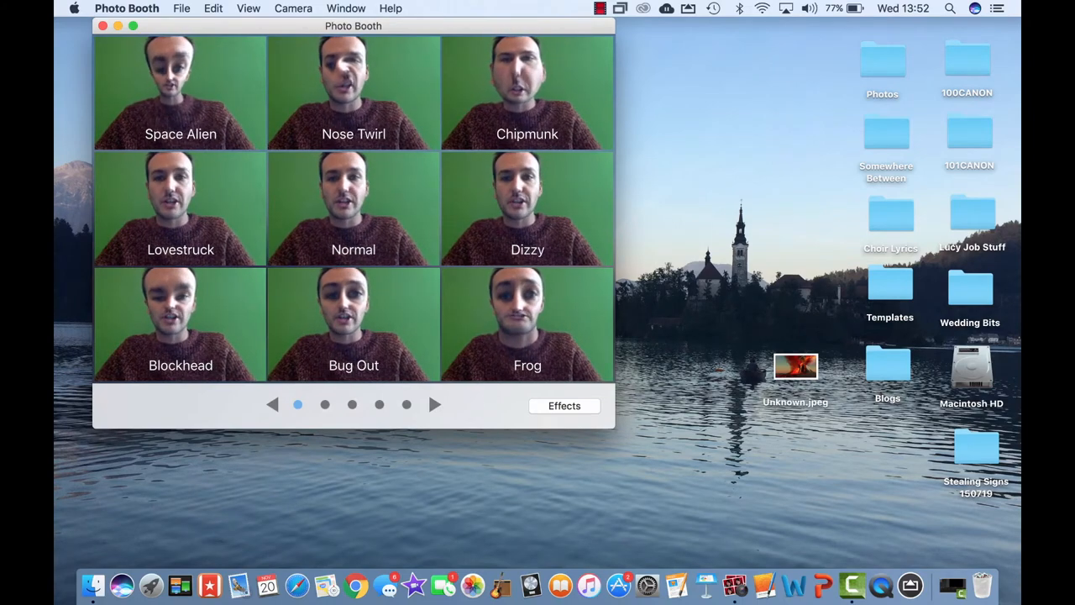
Page forward through the effects to the backdrops page and apply the volcano backdrop.
{"action": "left_click", "coordinate": [434, 403]}
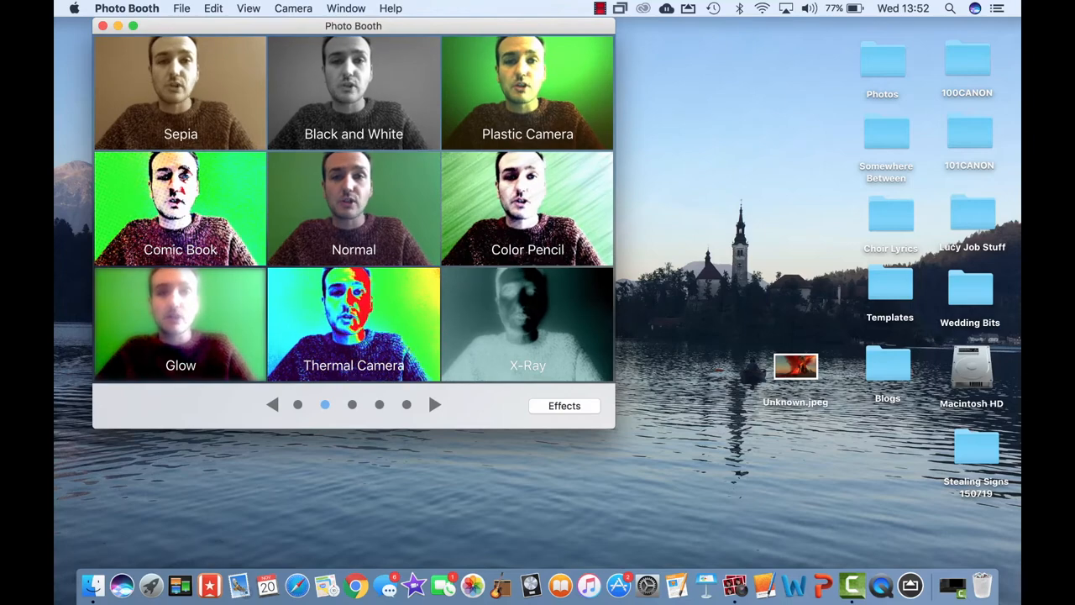
{"action": "left_click", "coordinate": [435, 403]}
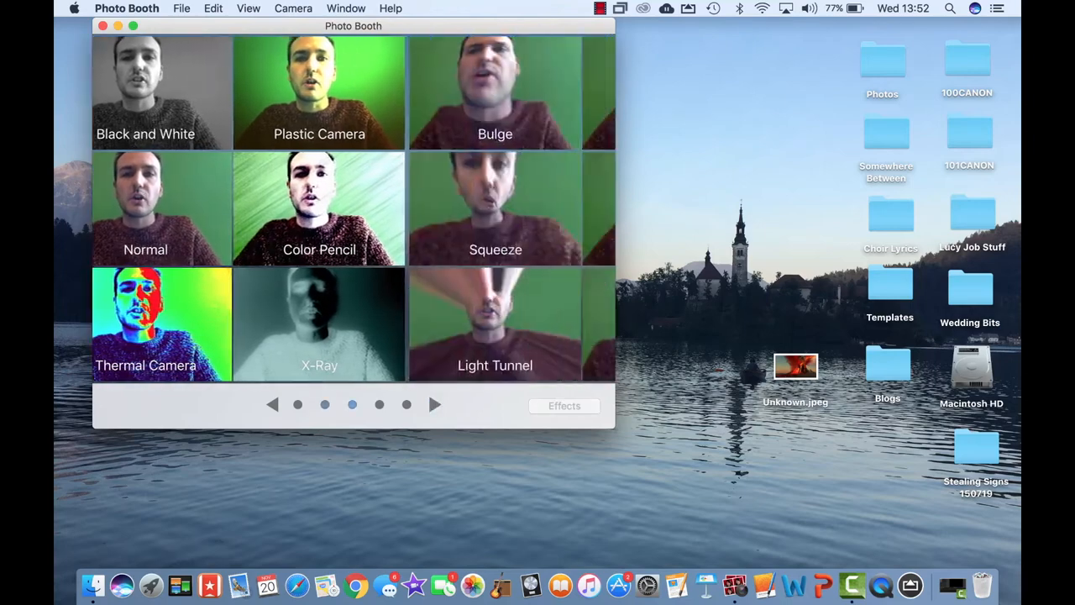
{"action": "left_click", "coordinate": [435, 403]}
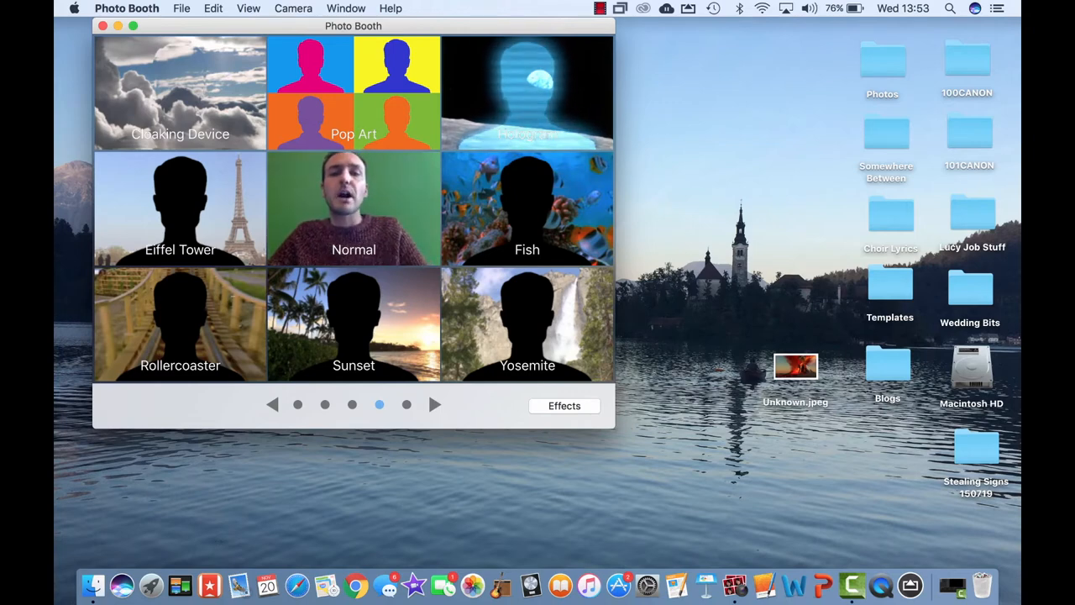
{"action": "left_click", "coordinate": [433, 403]}
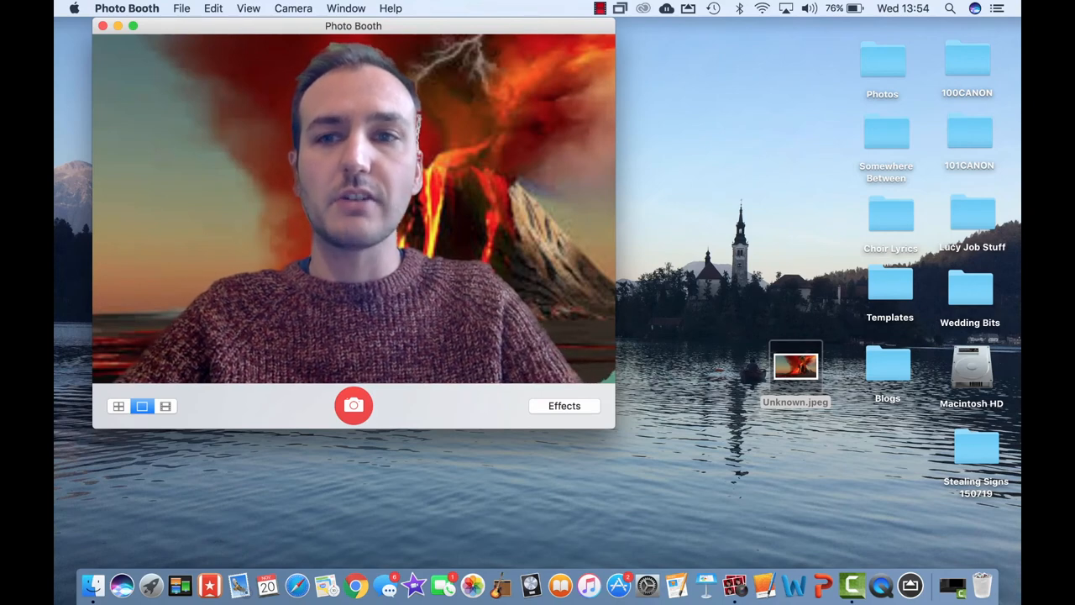
Switch to video mode and begin recording against the volcano backdrop after the countdown.
{"action": "left_click", "coordinate": [165, 405]}
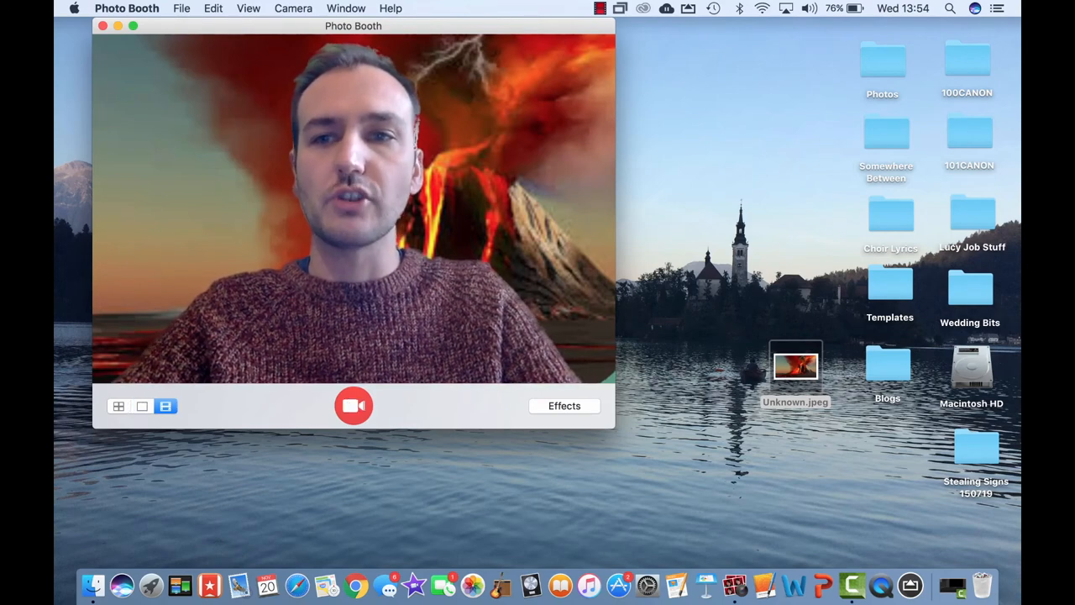
{"action": "left_click", "coordinate": [353, 405]}
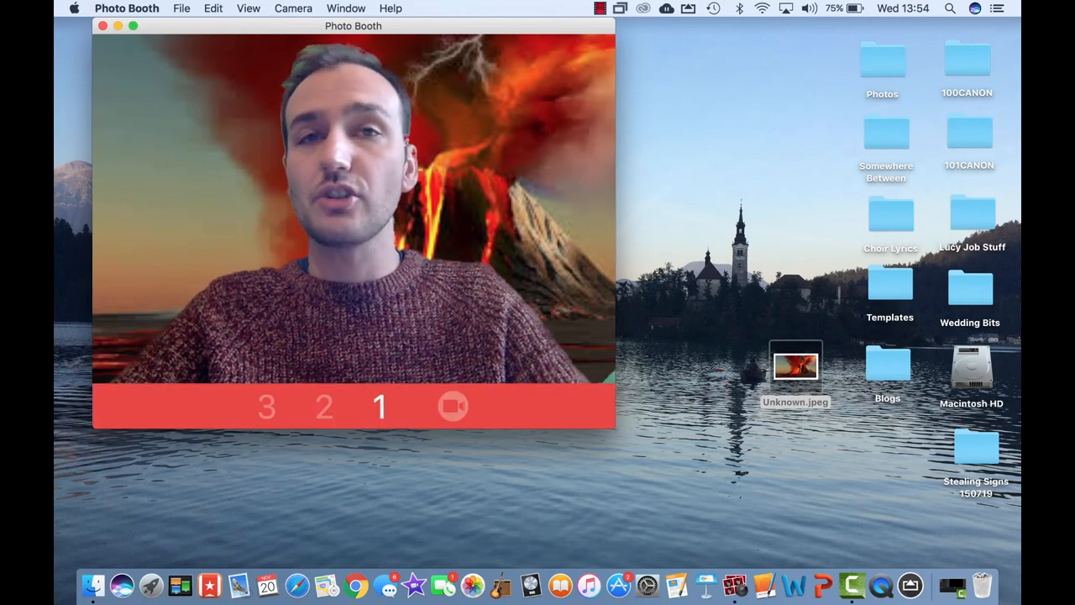
{"action": "left_click", "coordinate": [454, 405]}
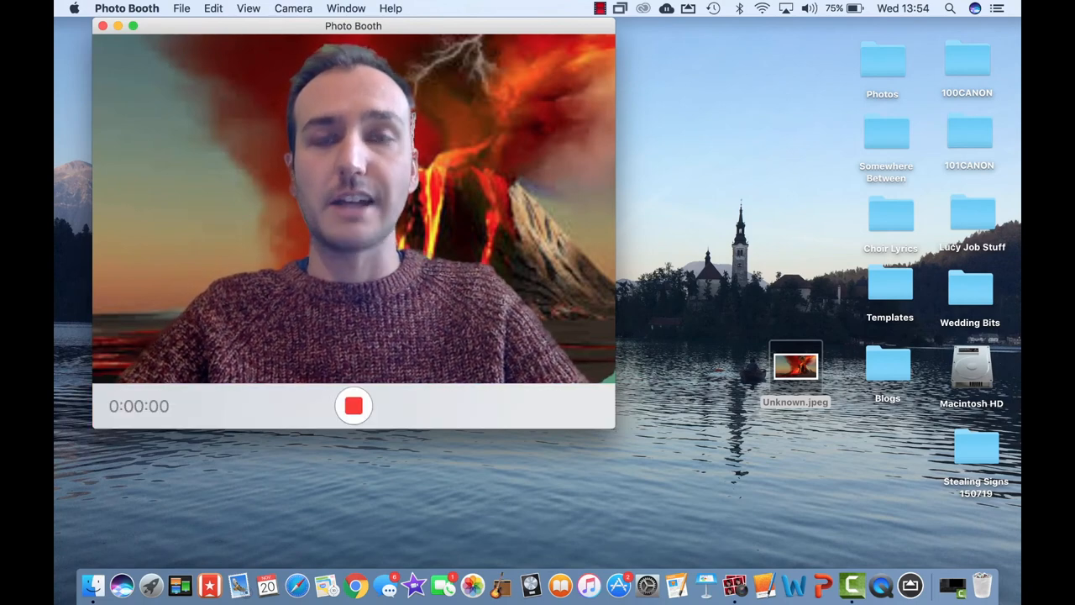